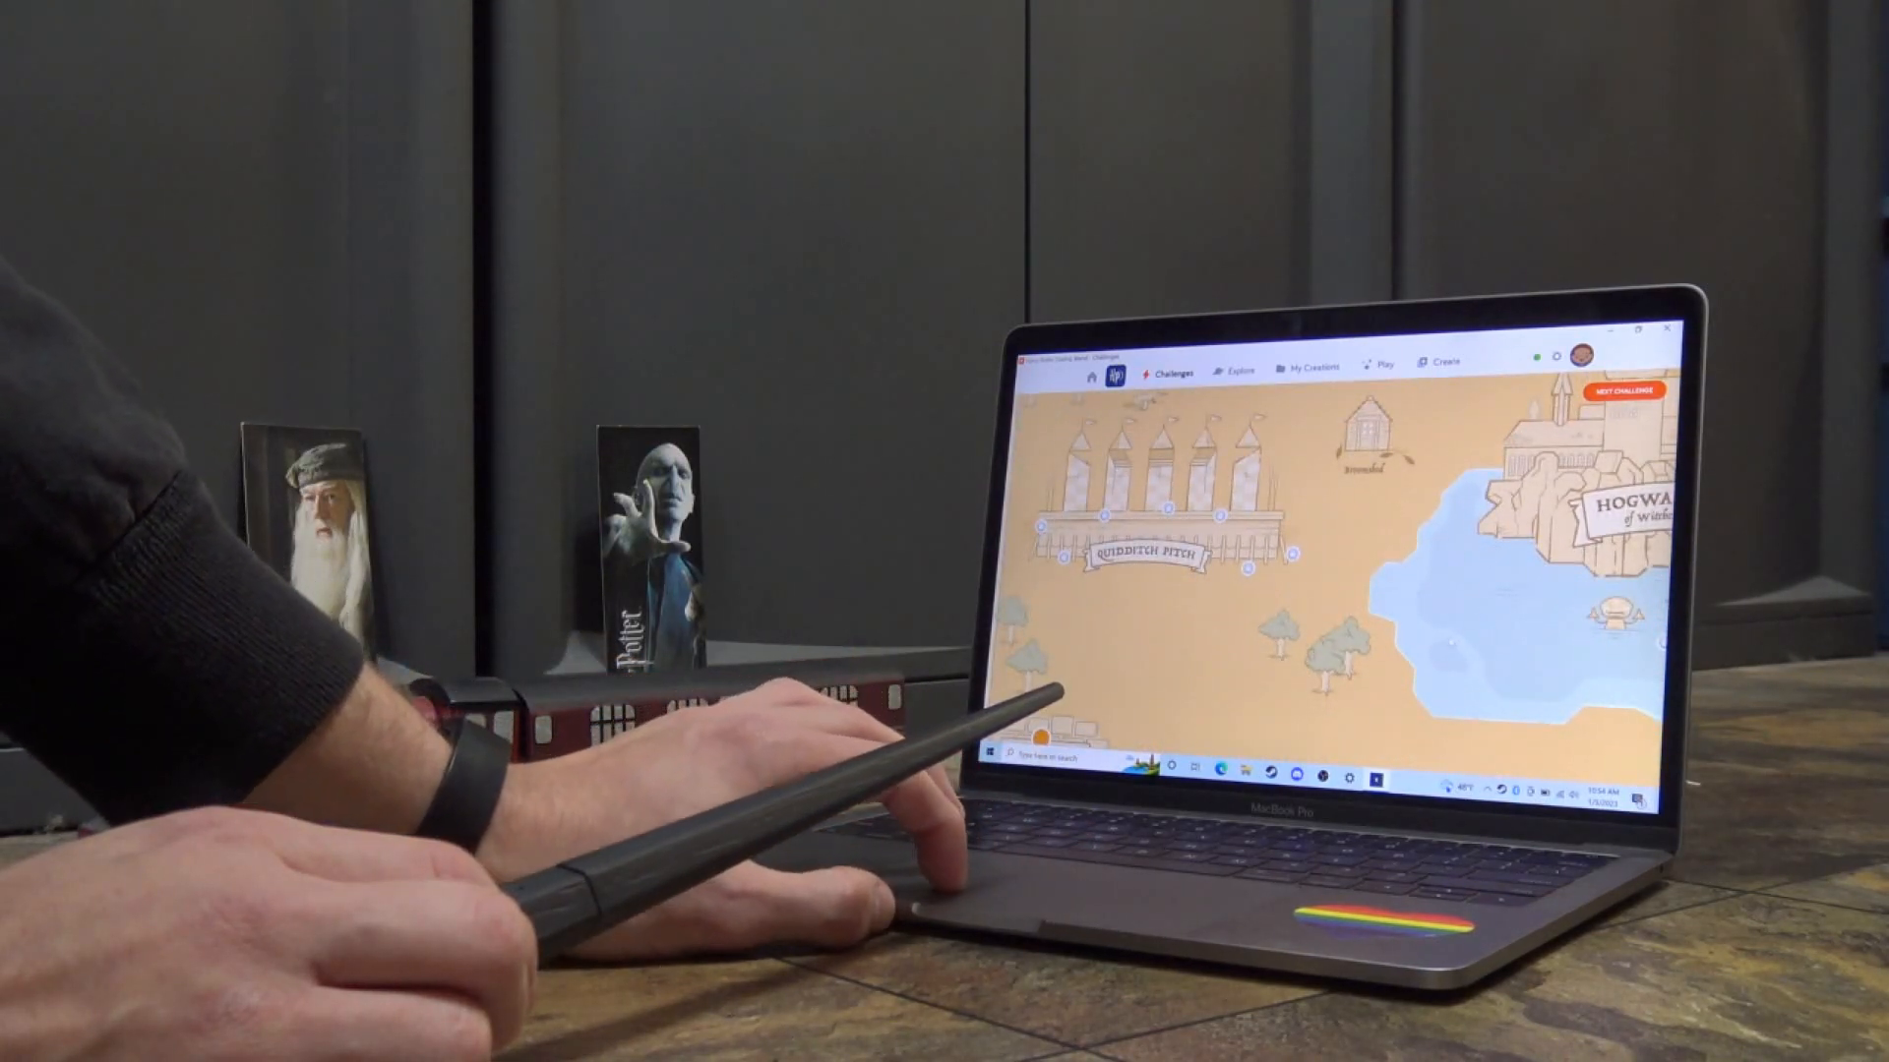
Continue past the level reward, unlock the mystery accessory chest and collect the glasses
scroll("down", 3)
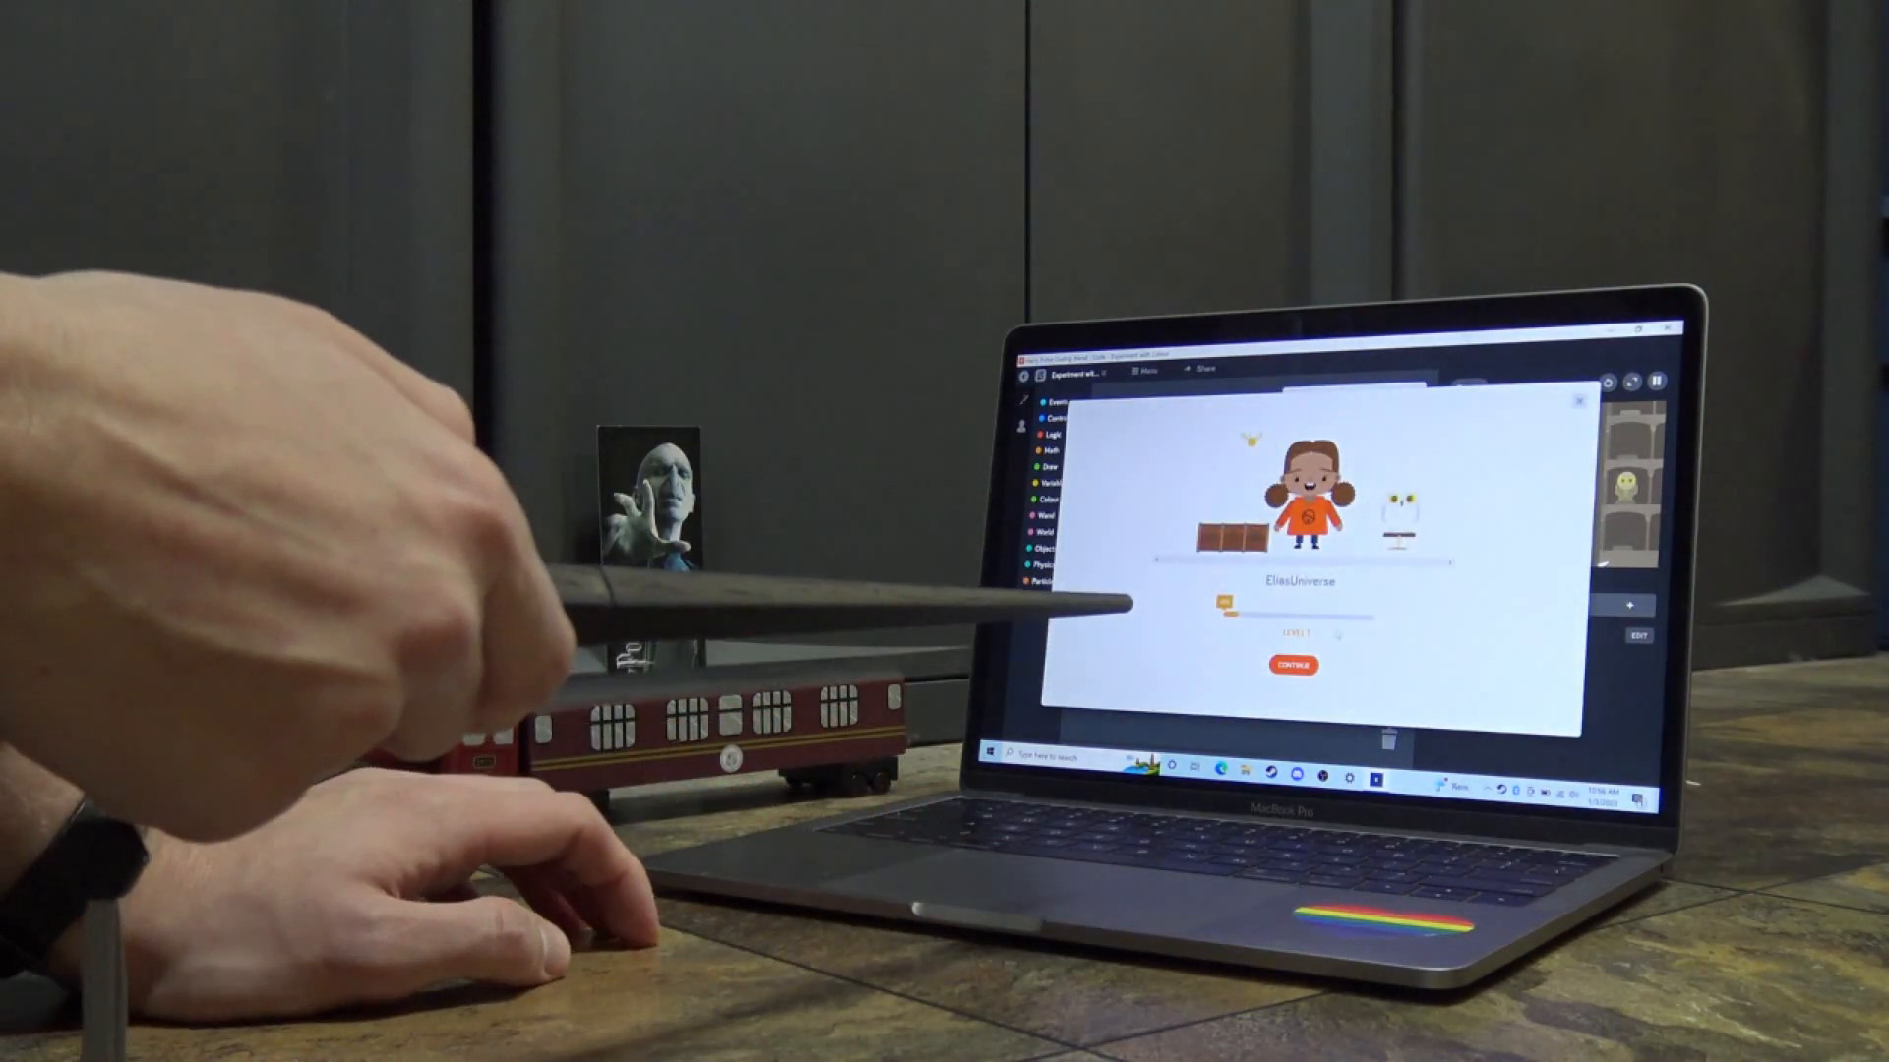
left_click(1291, 663)
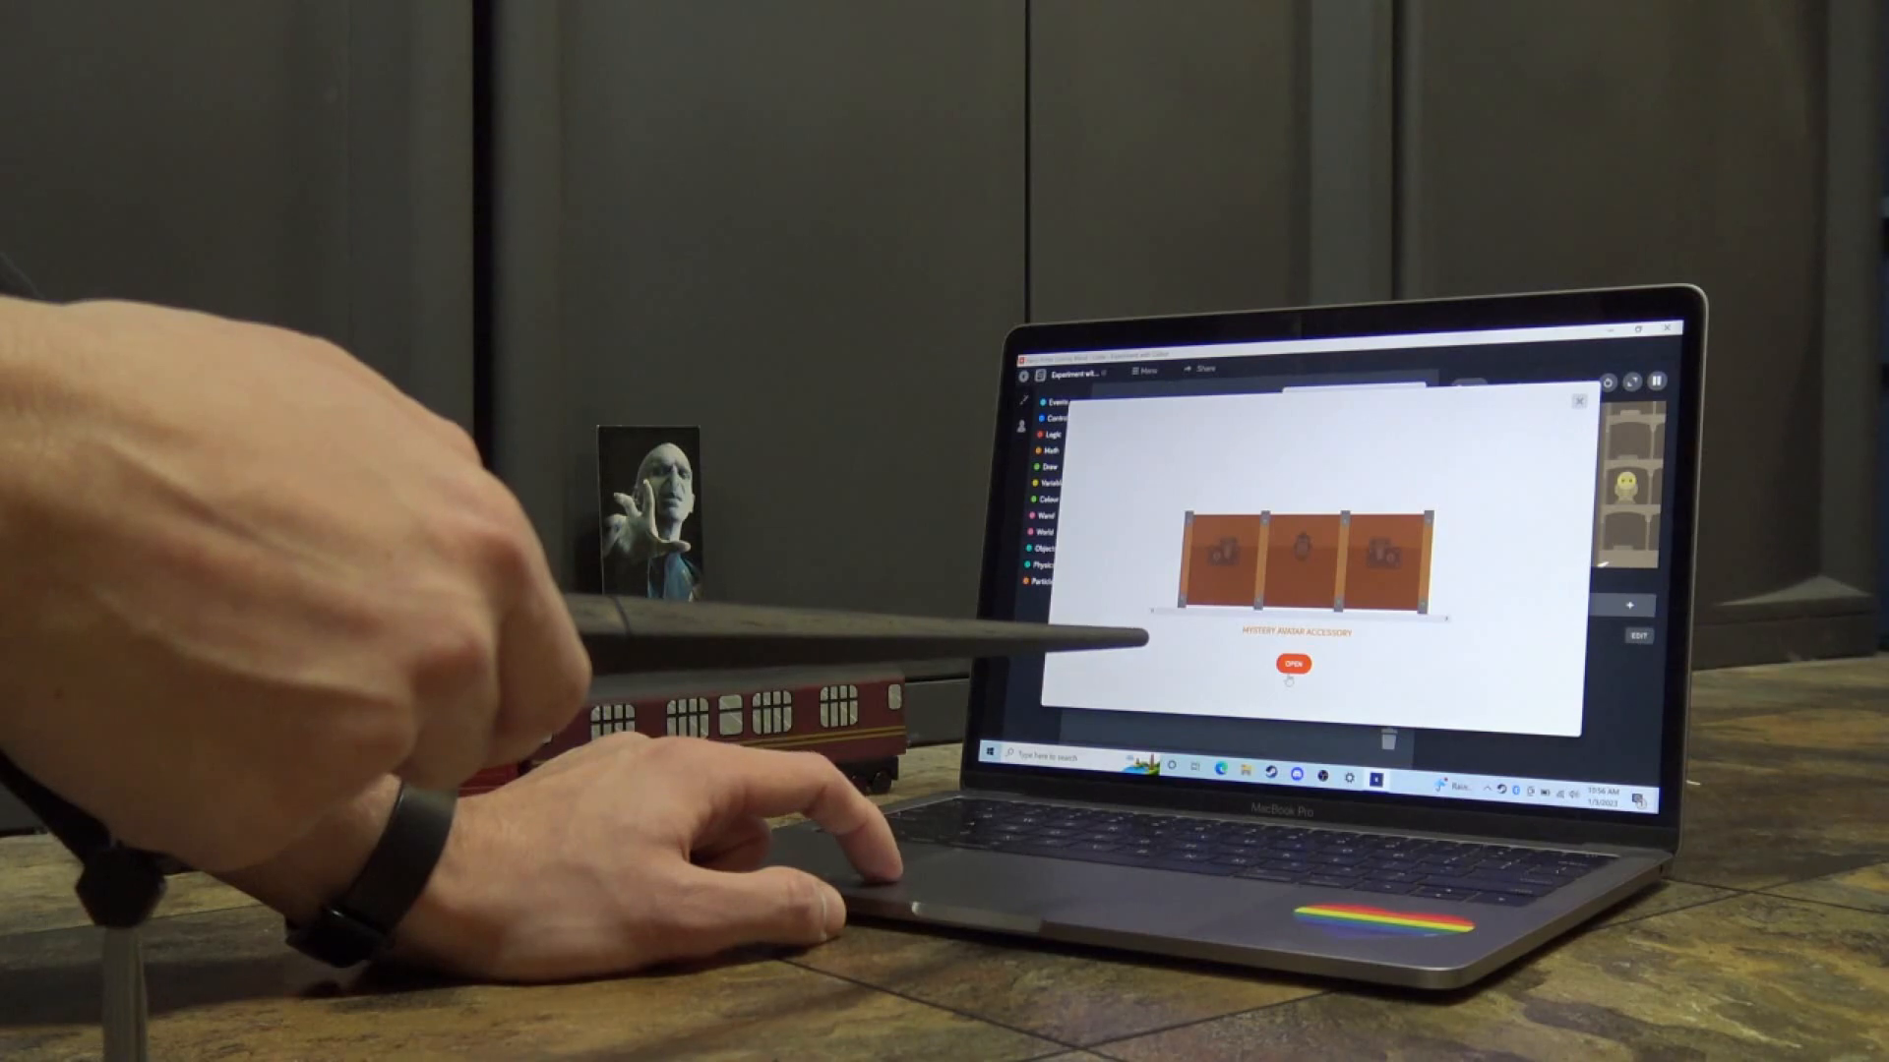
left_click(1290, 663)
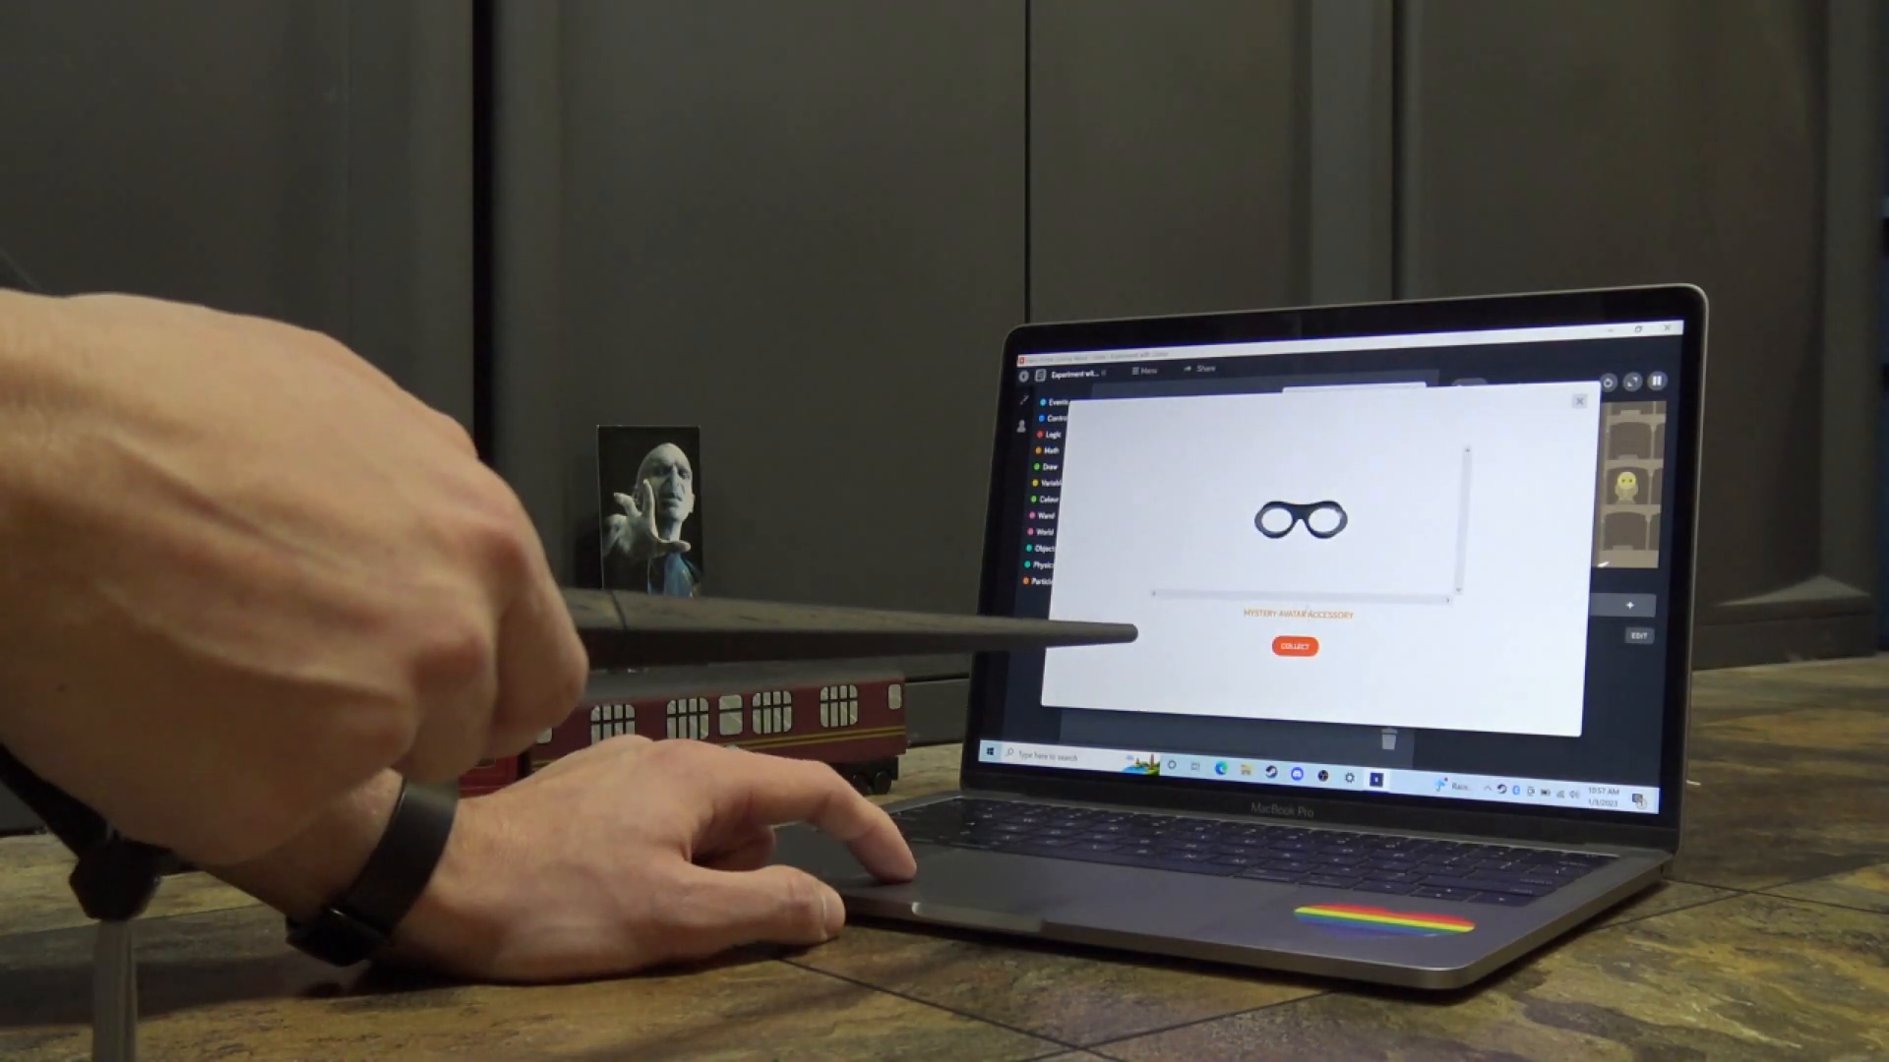
left_click(1294, 648)
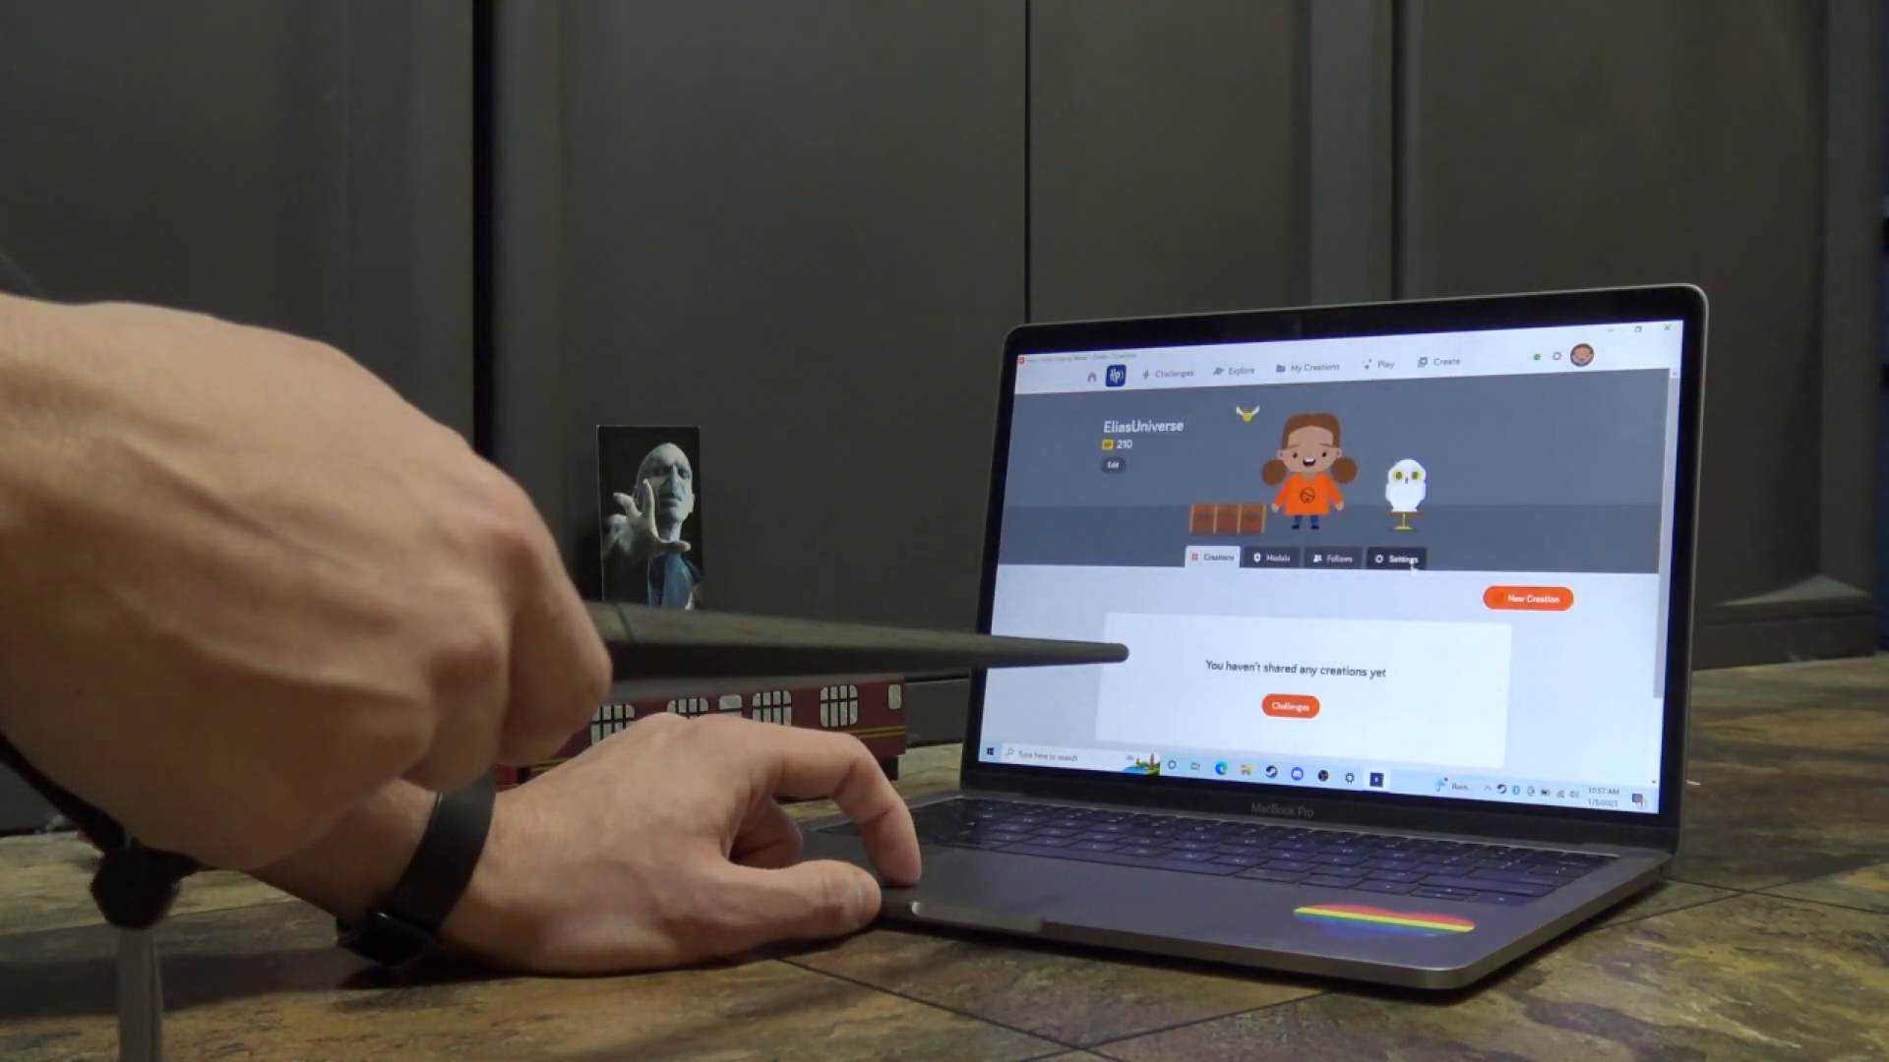
Choose a creature companion for the avatar and view the profile's earned medals
left_click(1397, 556)
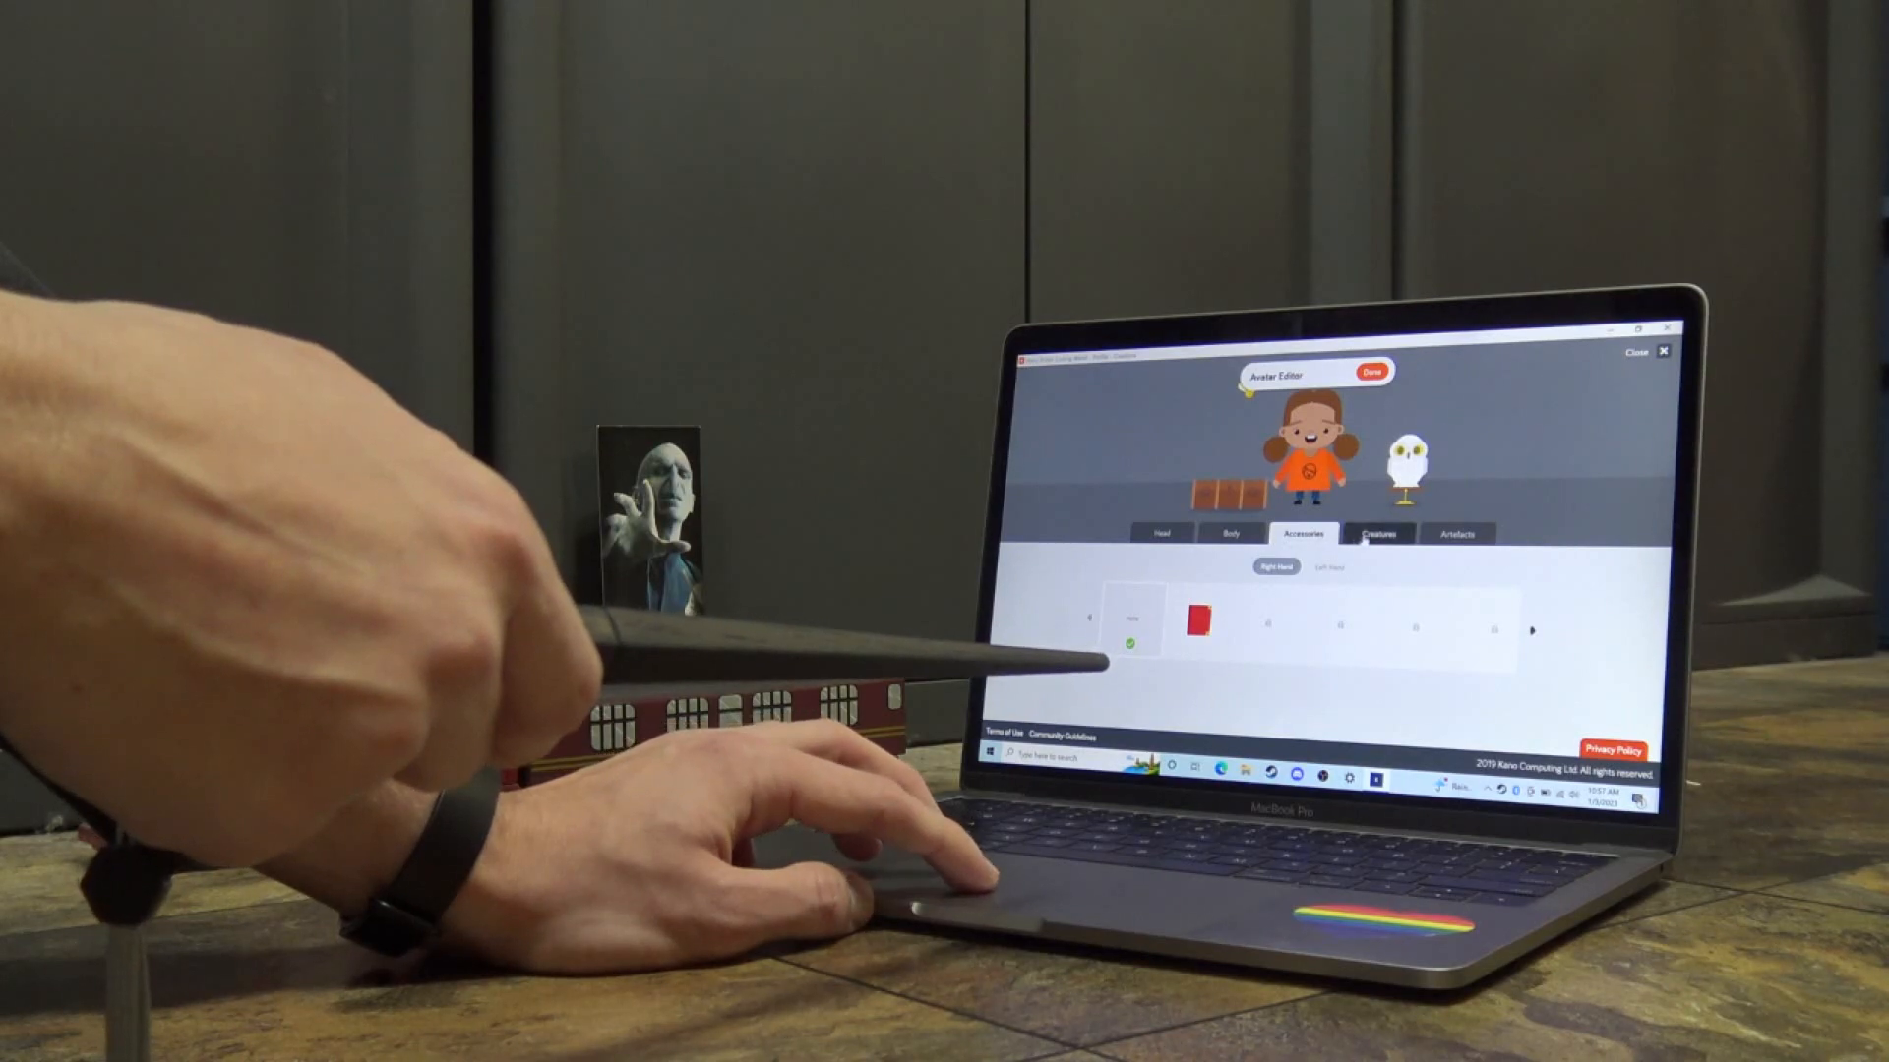
left_click(1377, 533)
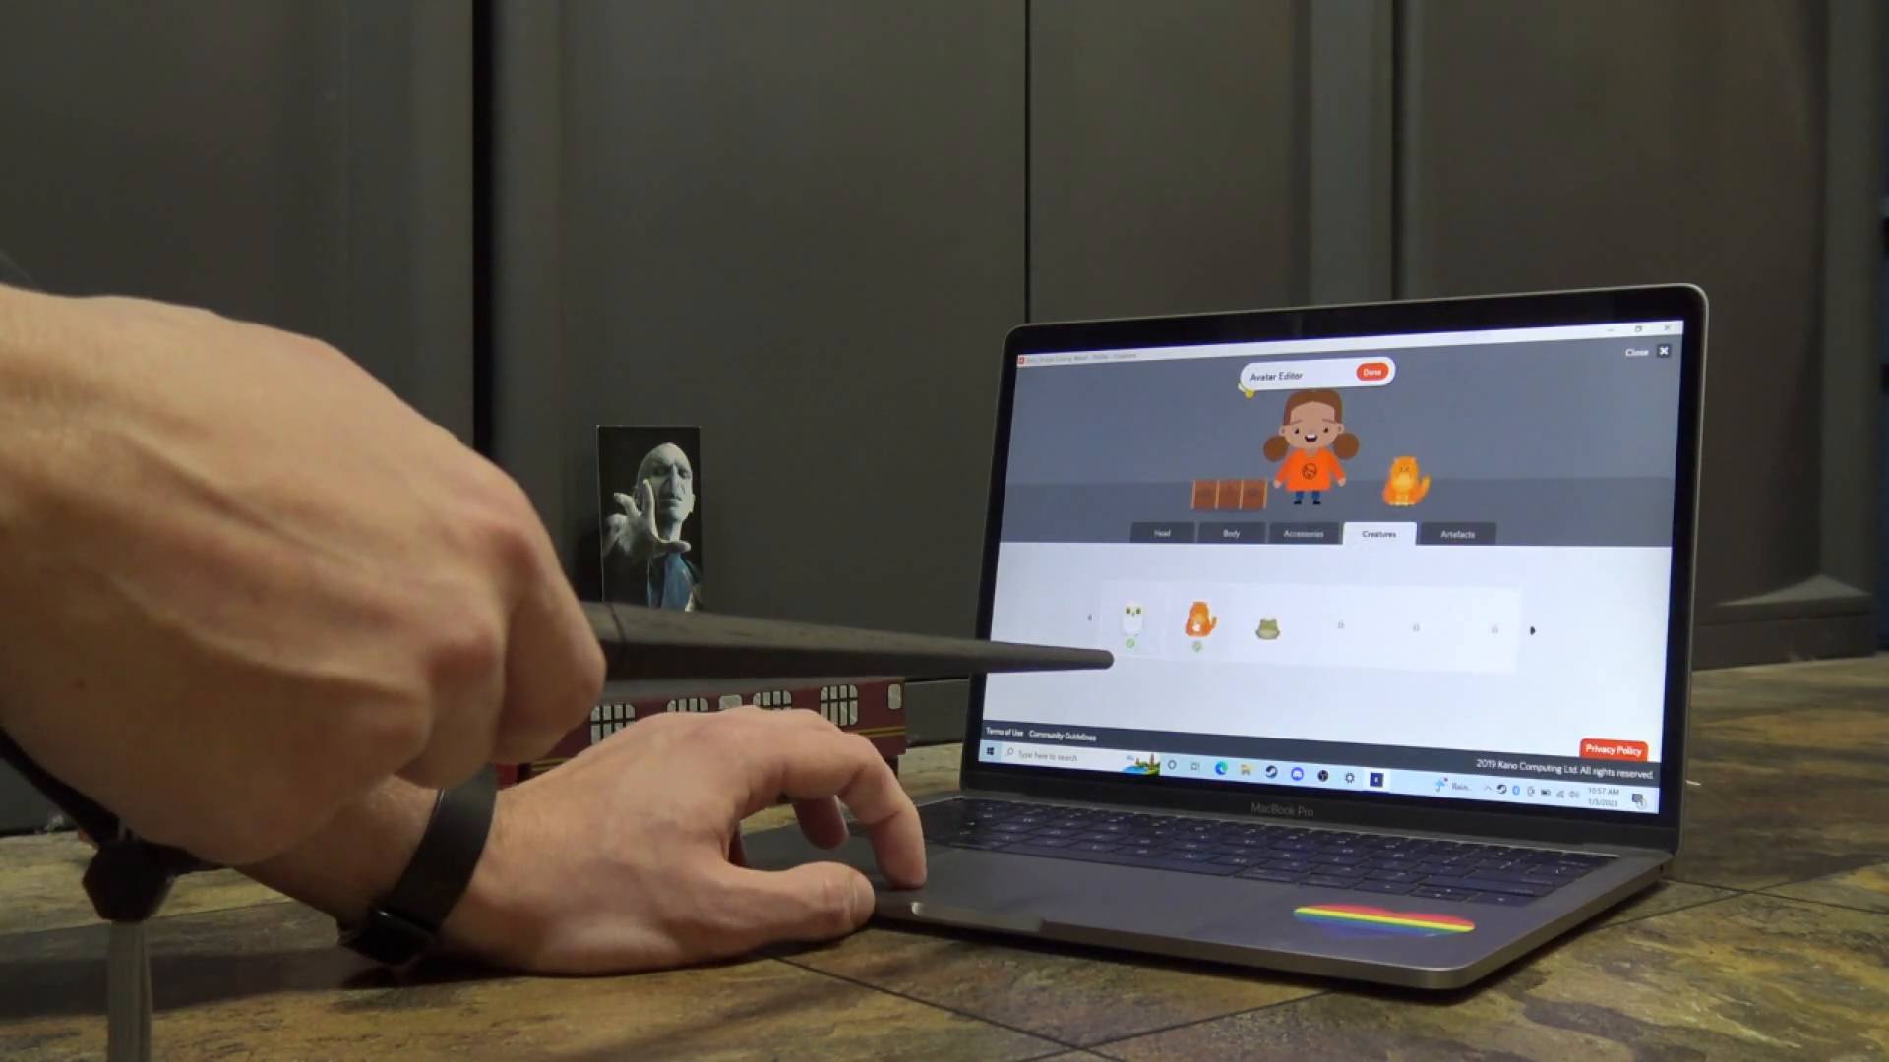
left_click(1302, 533)
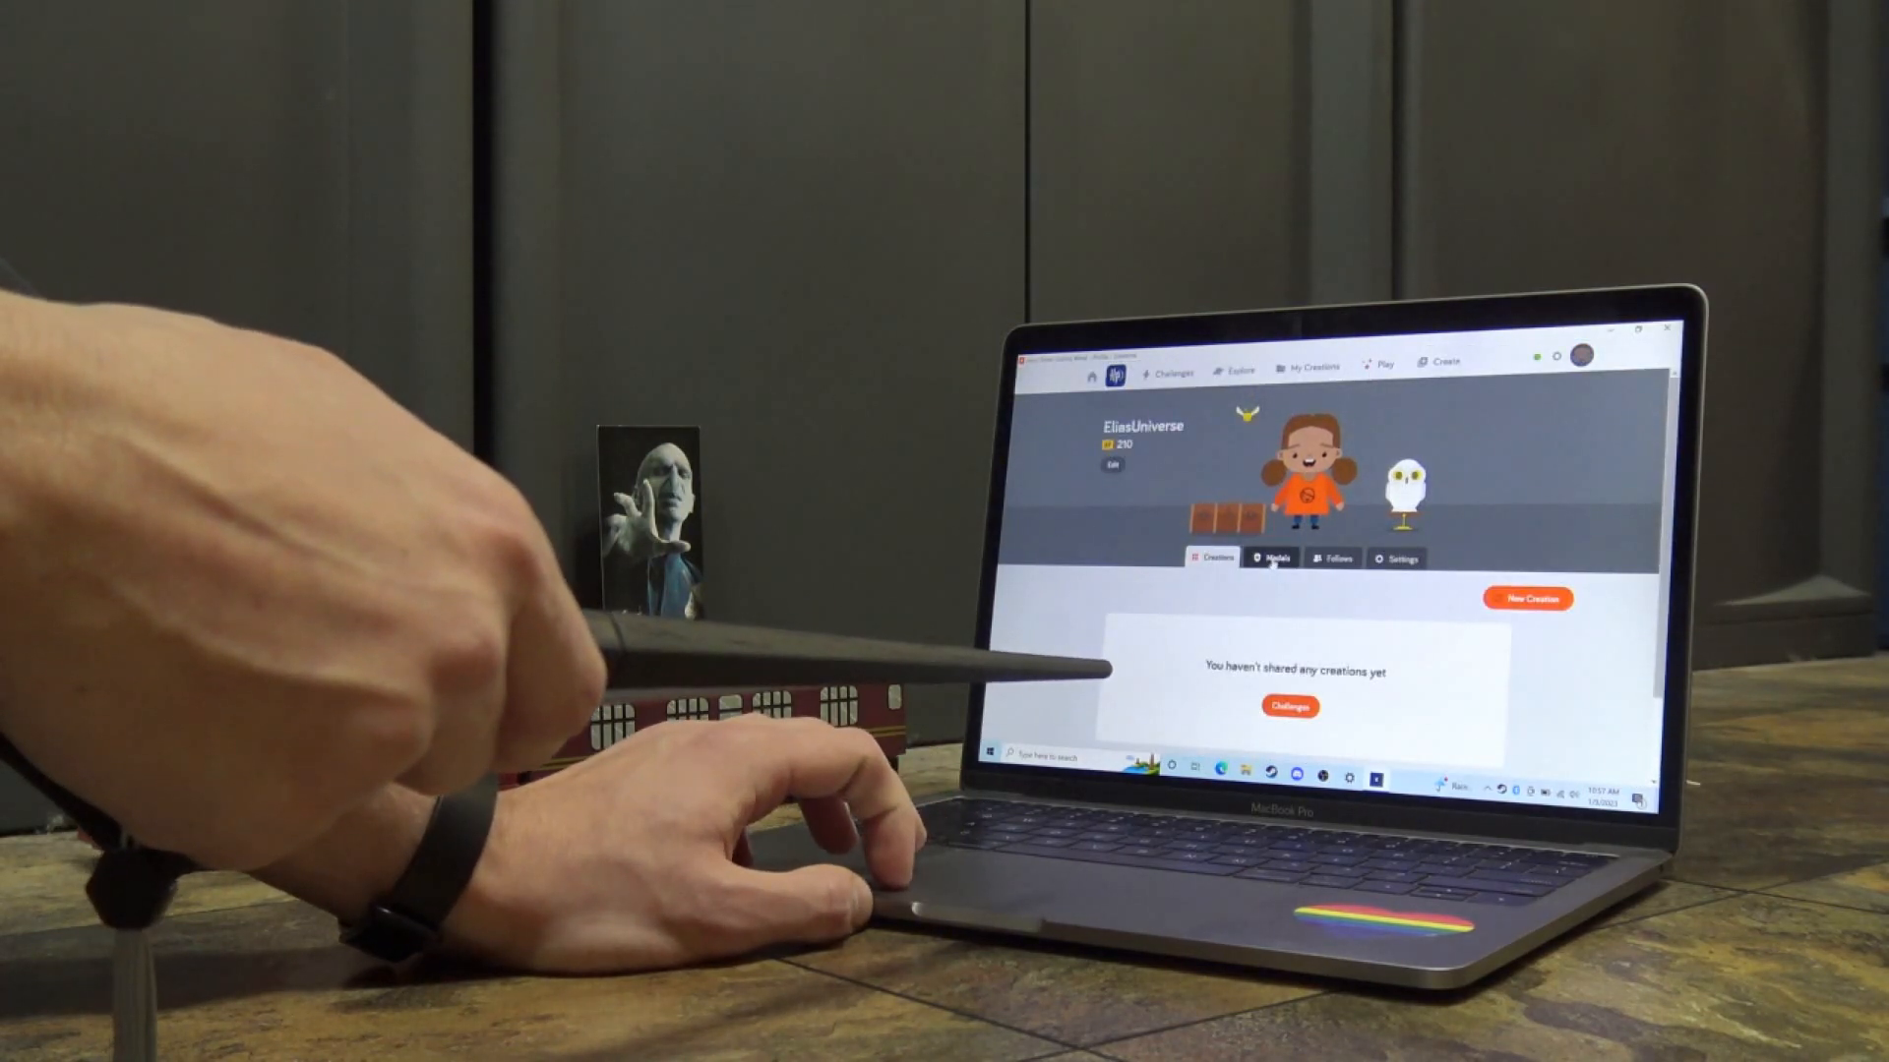
left_click(1398, 556)
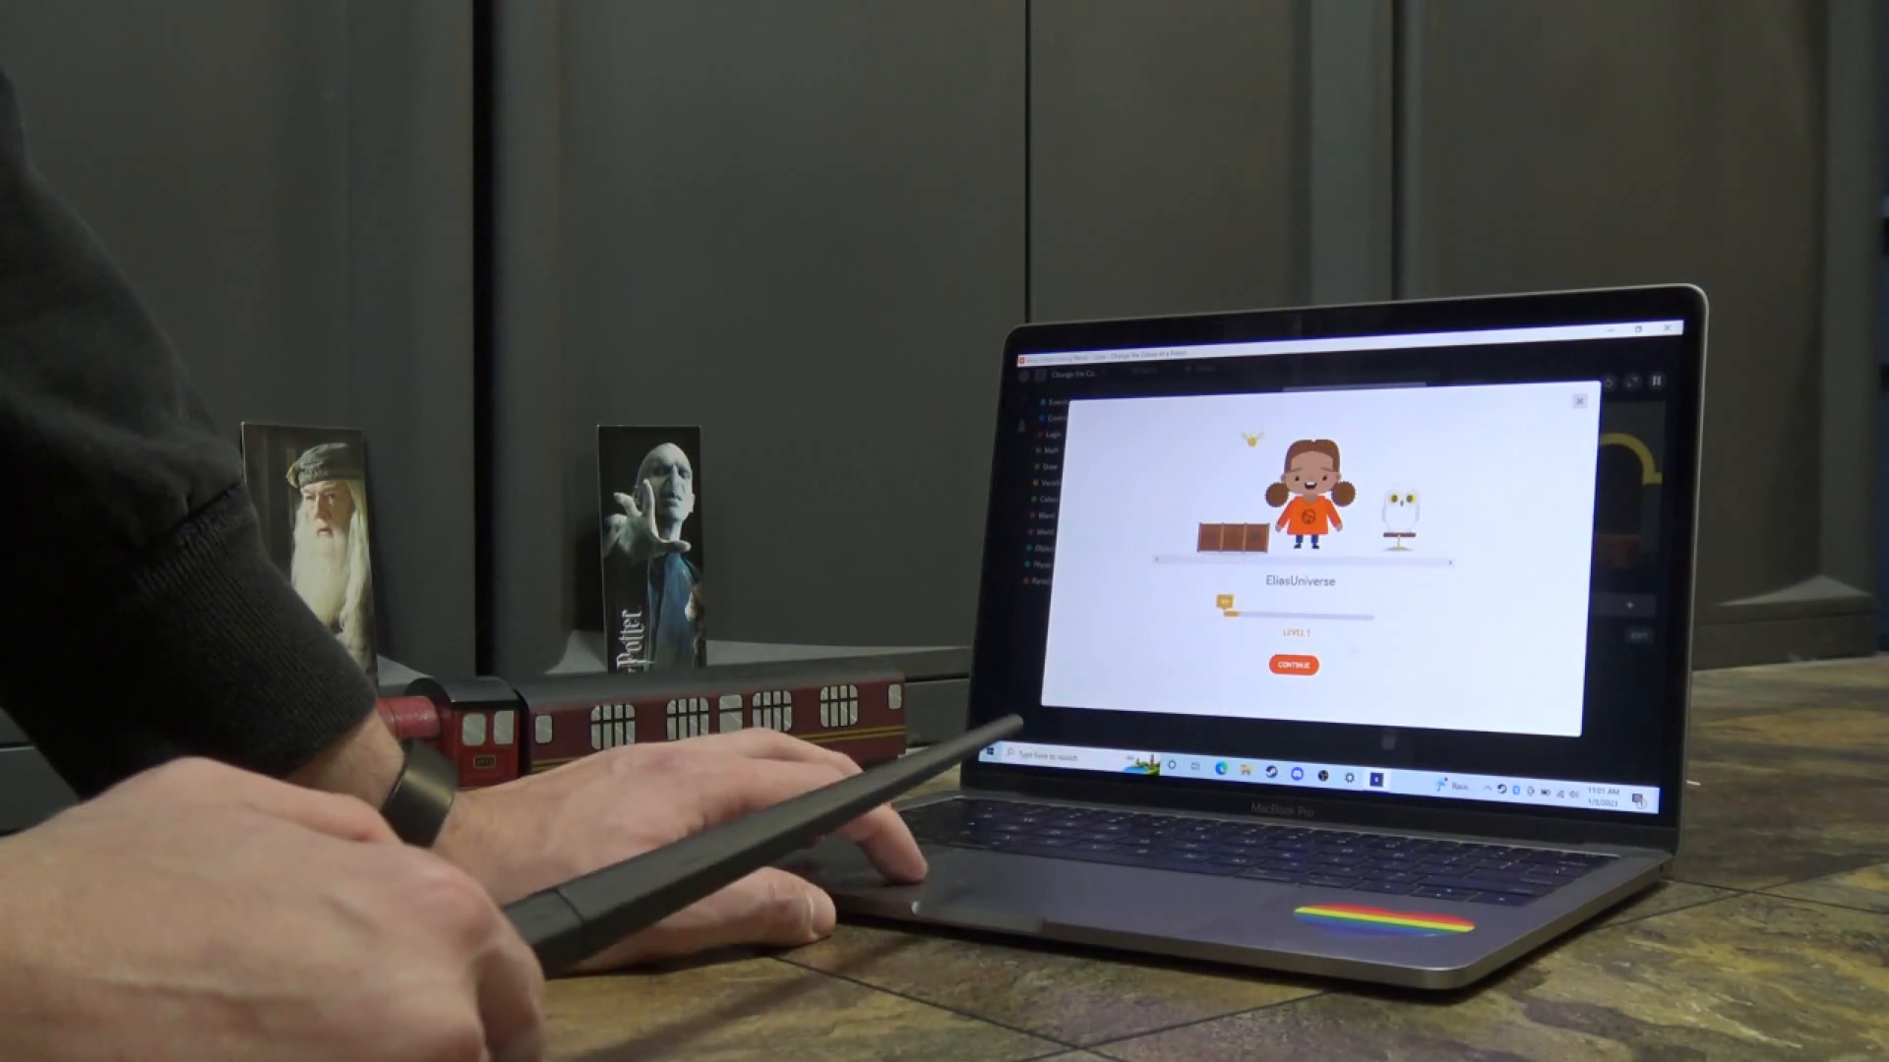
Continue past the level-up summary and start the Colour Pygmy Puffs challenge
left_click(1289, 665)
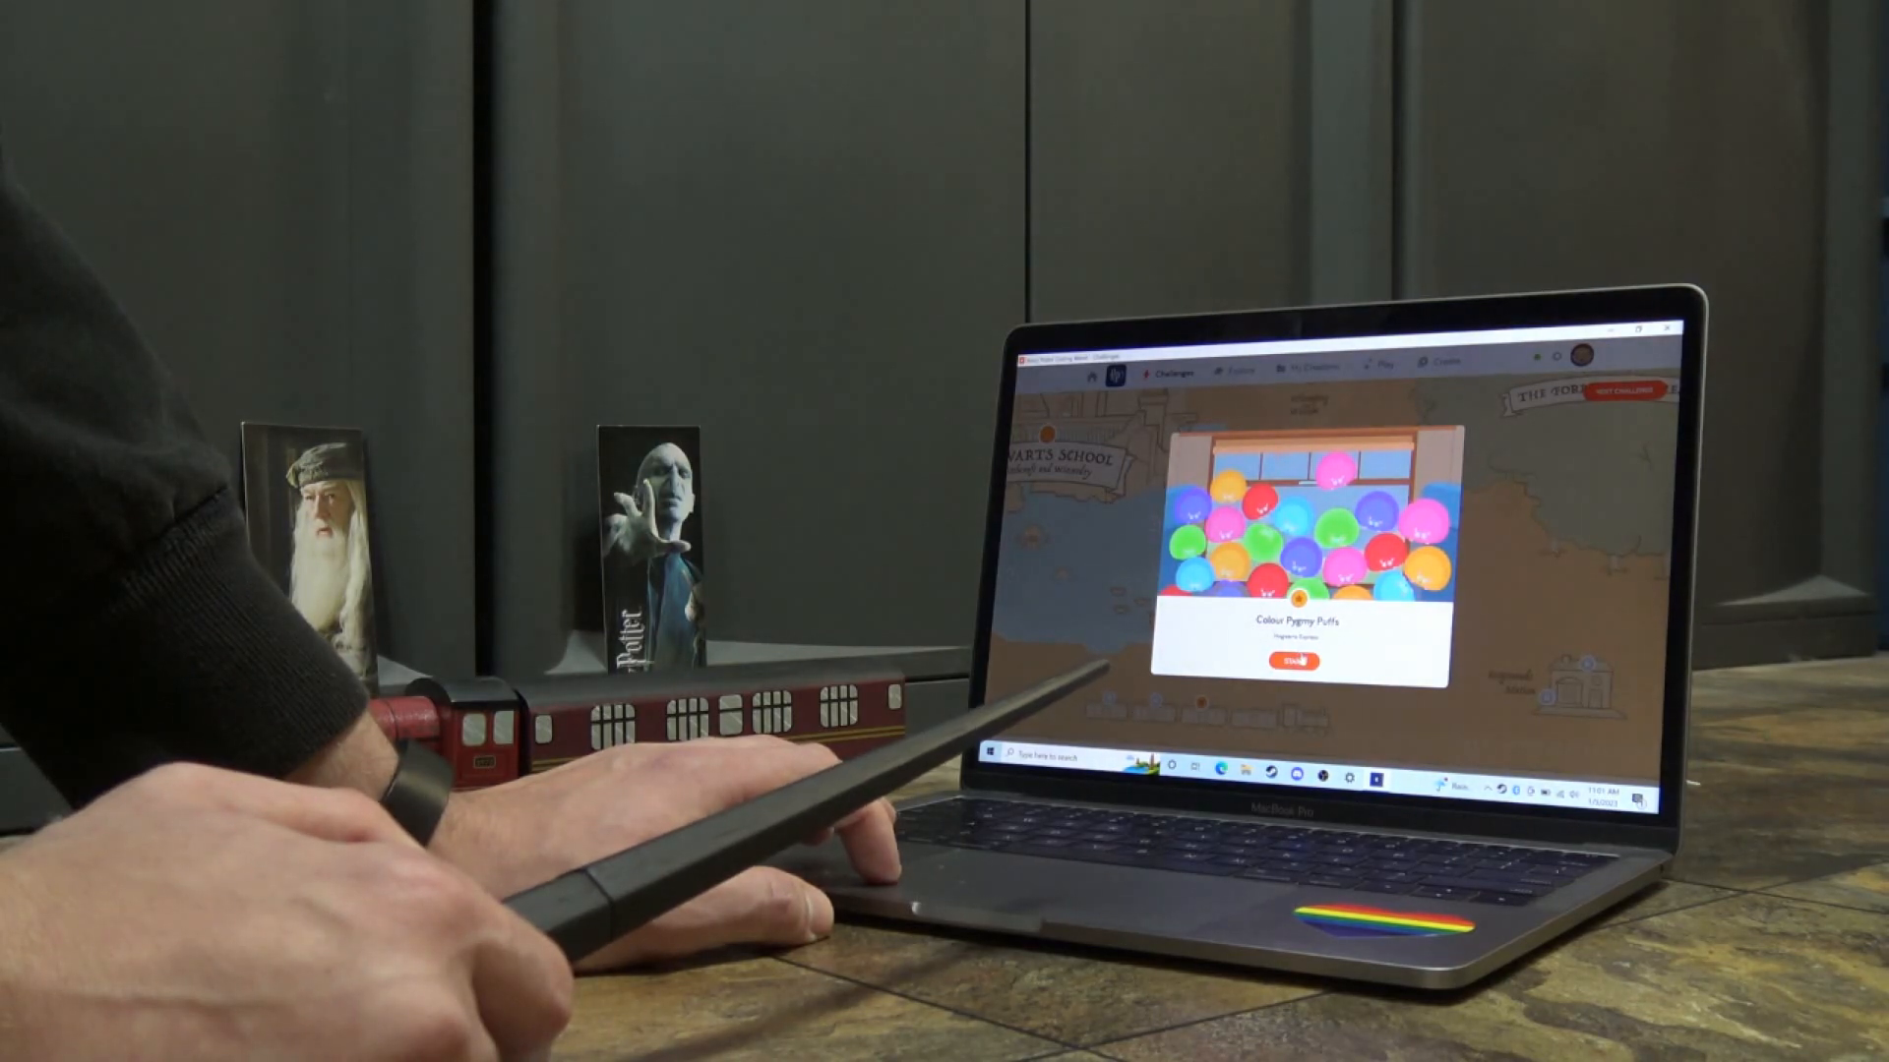
left_click(1293, 661)
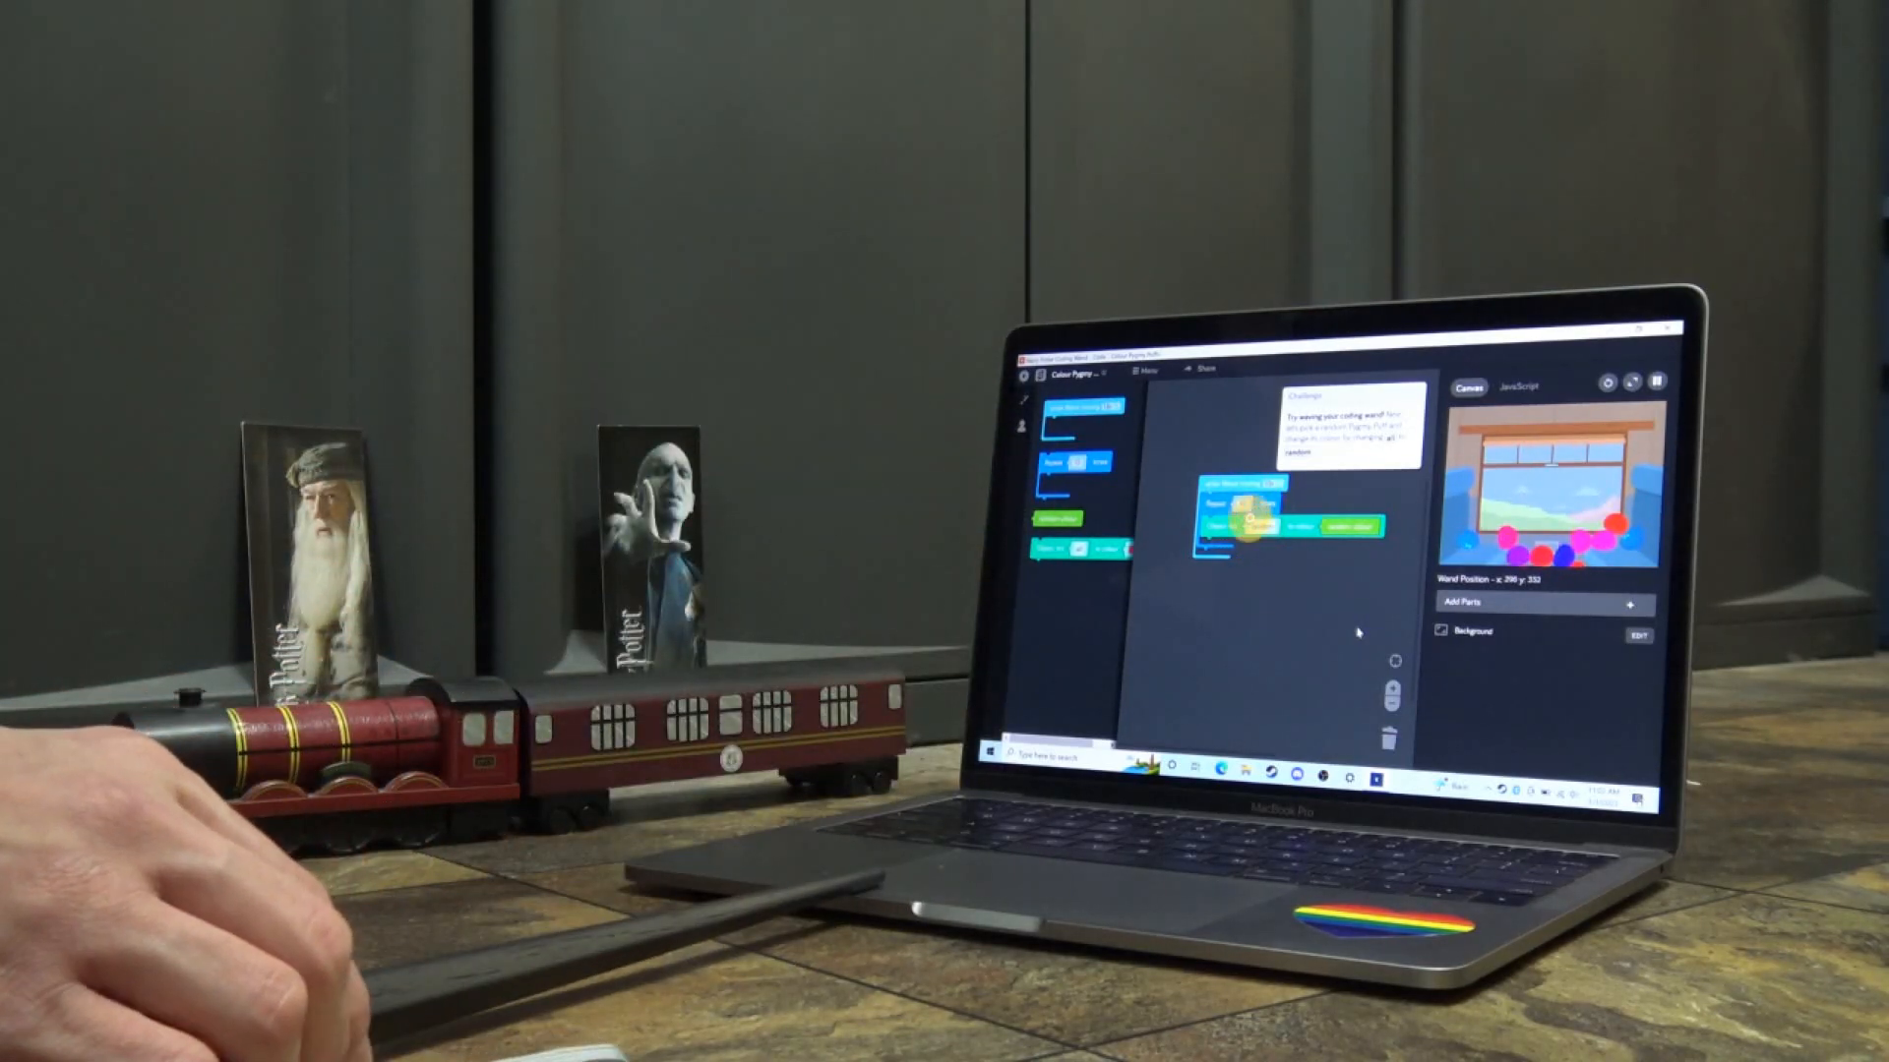
Place the random-colour repeat blocks for the Pygmy Puffs in the workspace
left_click(1253, 528)
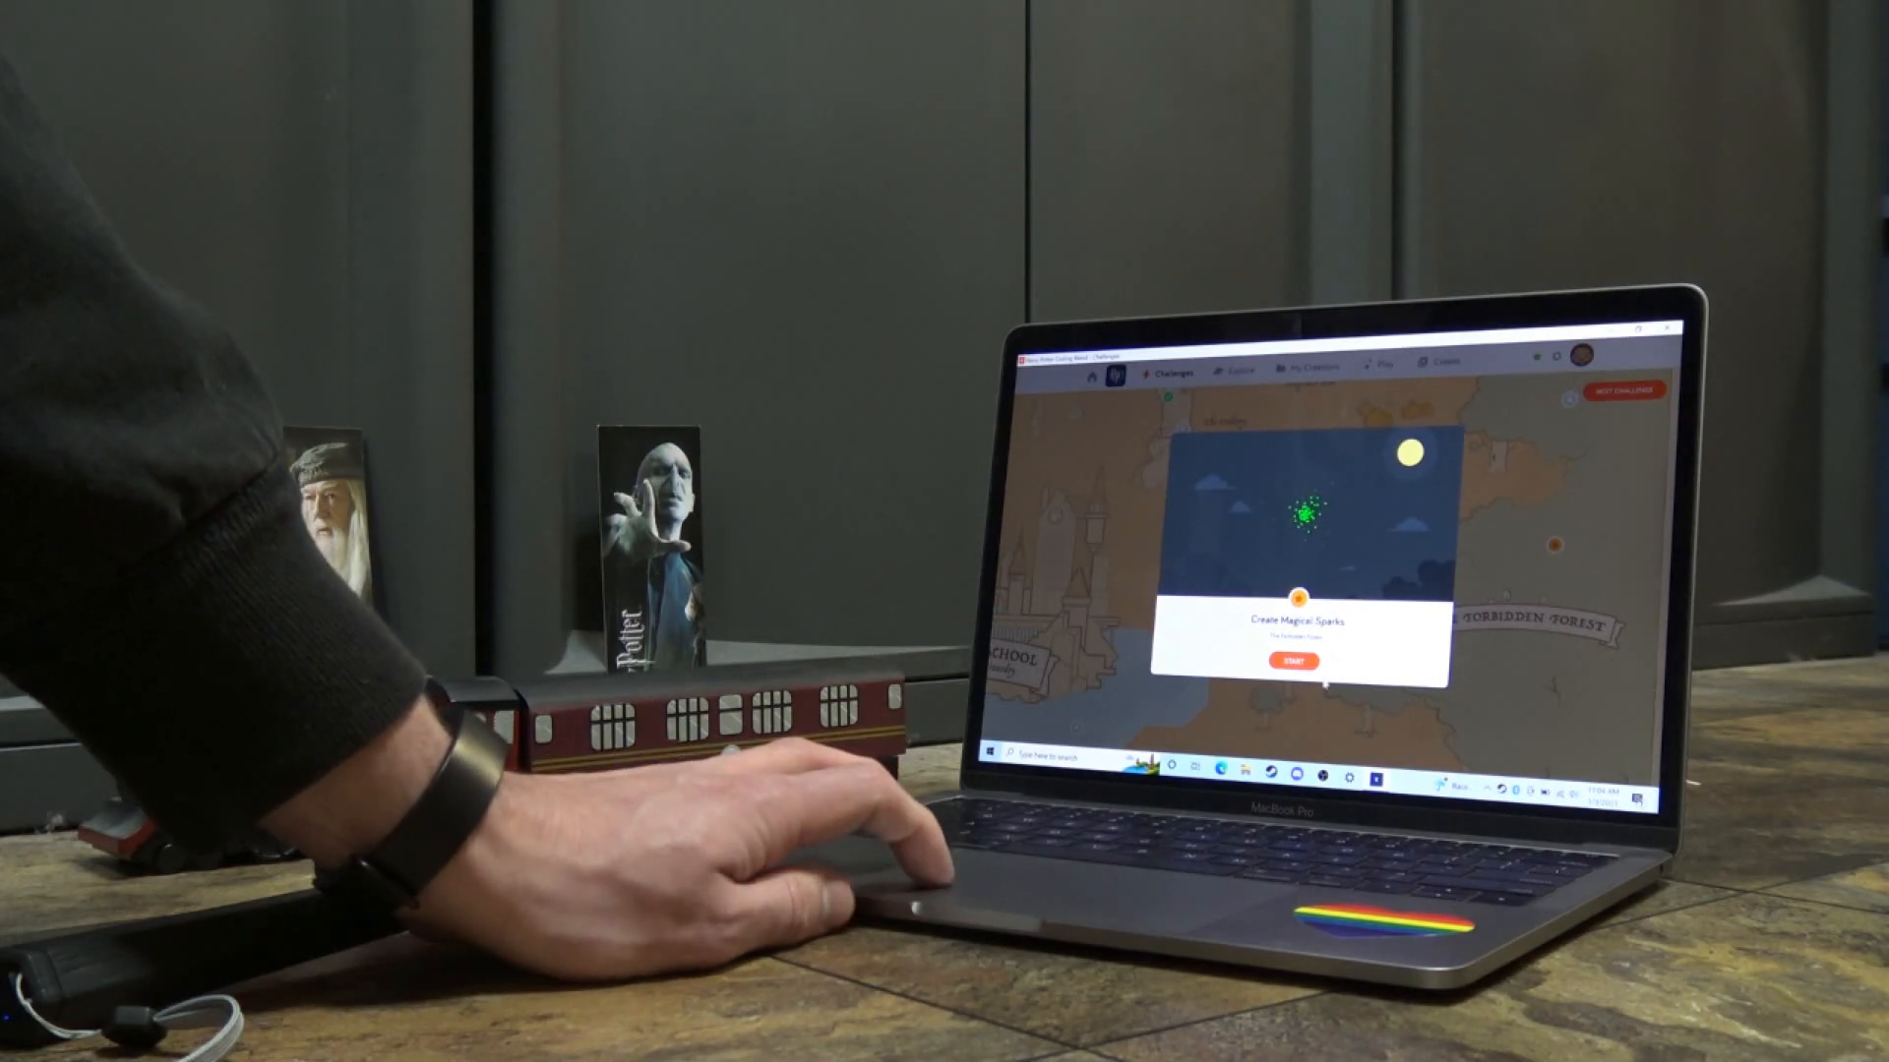
Start Create Magical Sparks, place the particle block and bring up its colour choices
left_click(1291, 662)
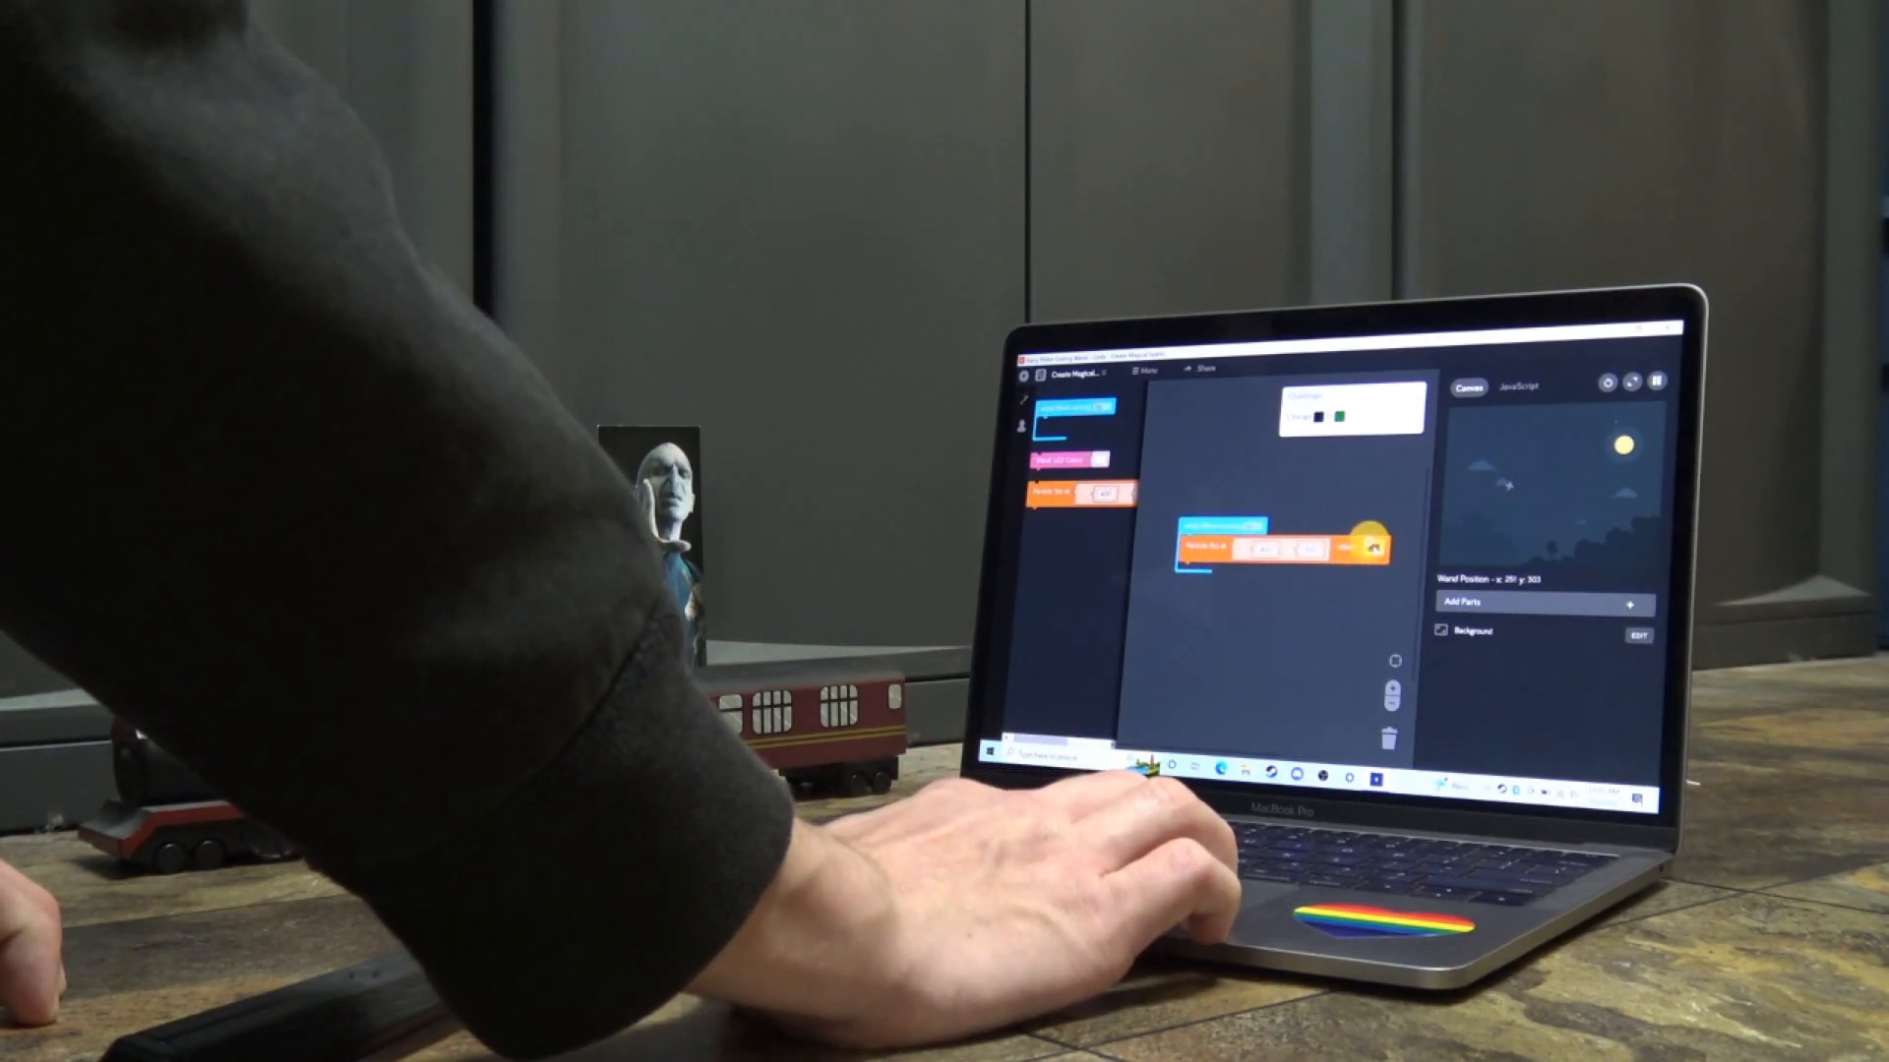
left_click(1369, 549)
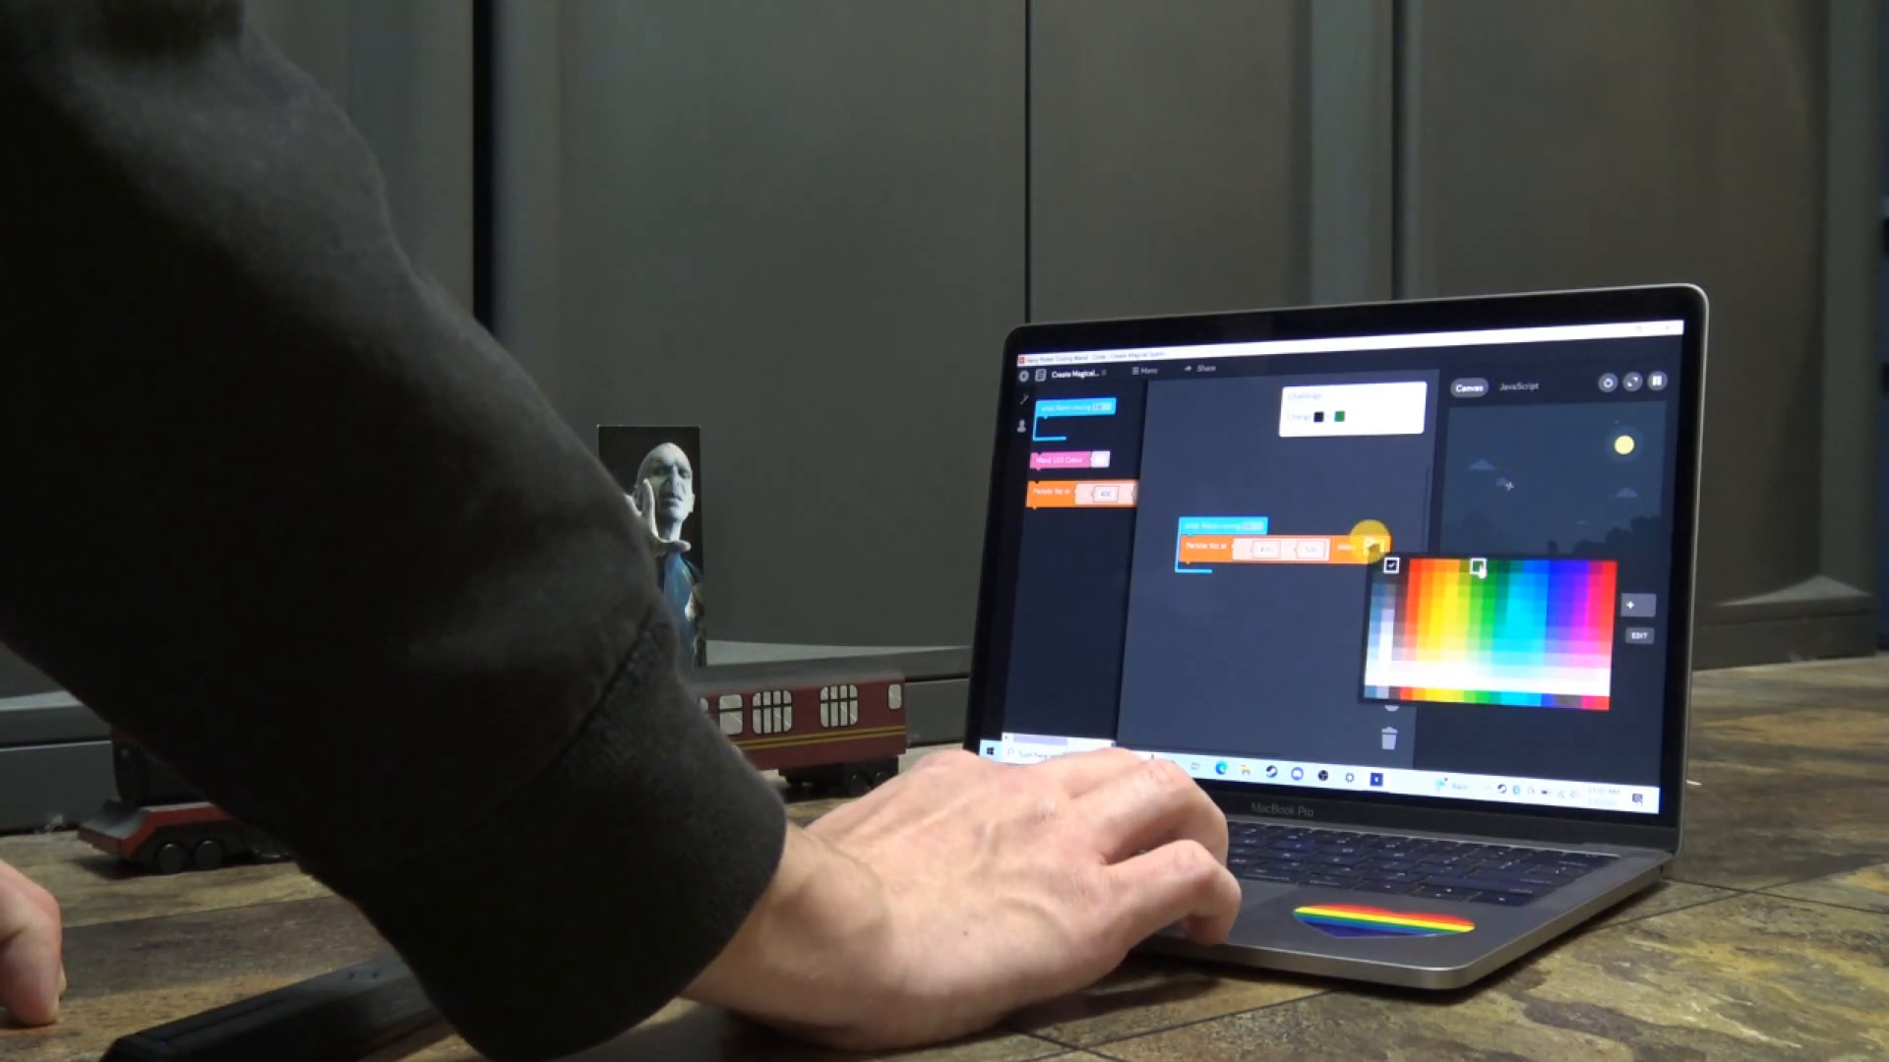